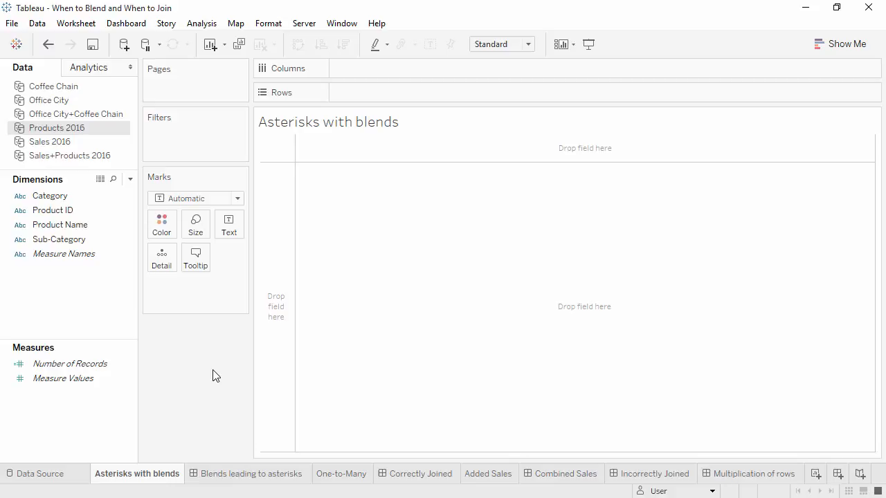
Step: Chart summed Sales 2016 as bars for each Products 2016 Category
drag(50, 195, 277, 115)
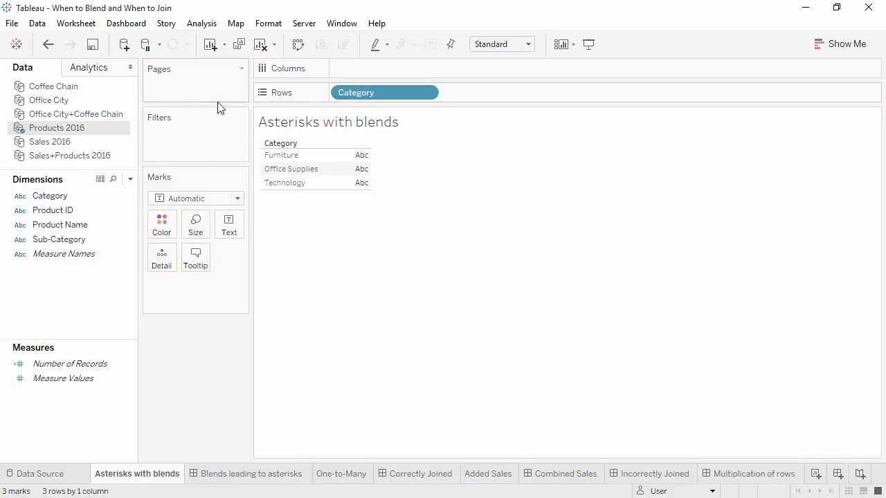
click(50, 141)
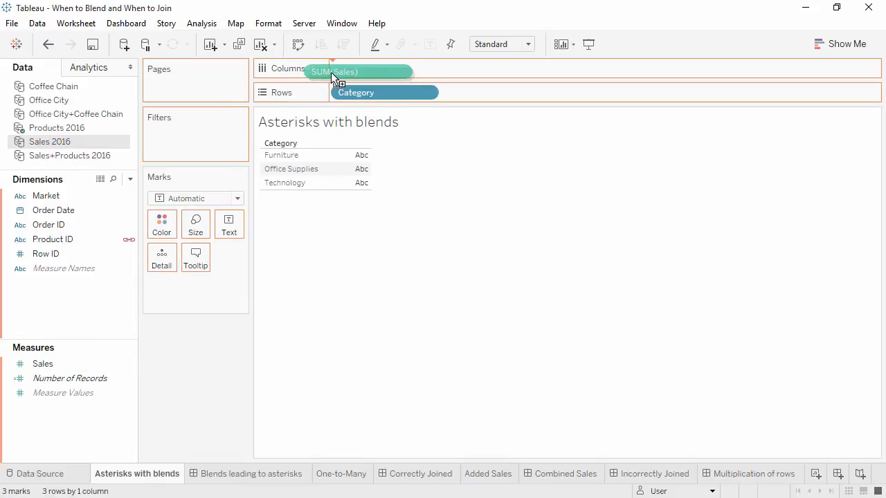
click(360, 68)
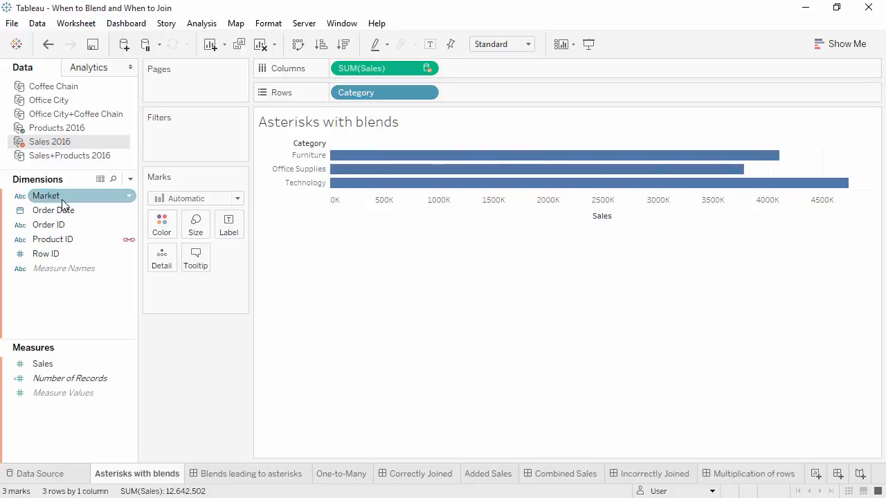
Step: Colour the category bars by Market, then view the Blends leading to asterisks dashboard
drag(46, 196, 161, 220)
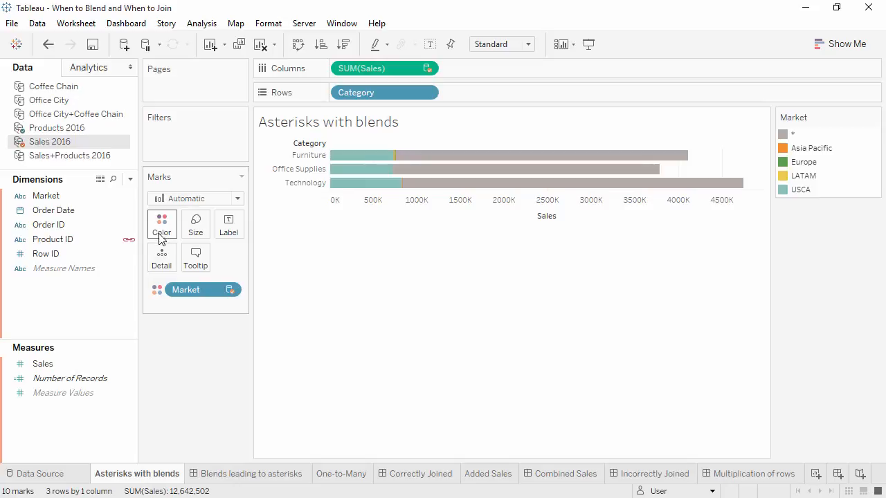
click(254, 474)
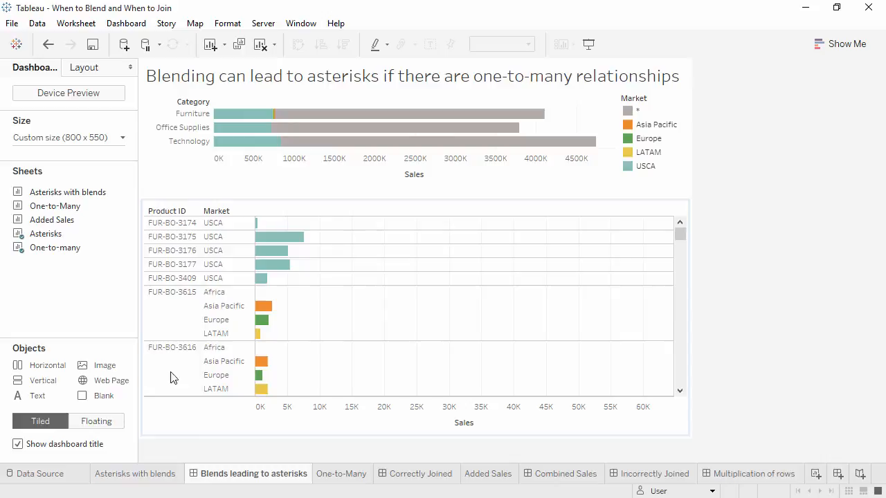
mouse_move(172, 322)
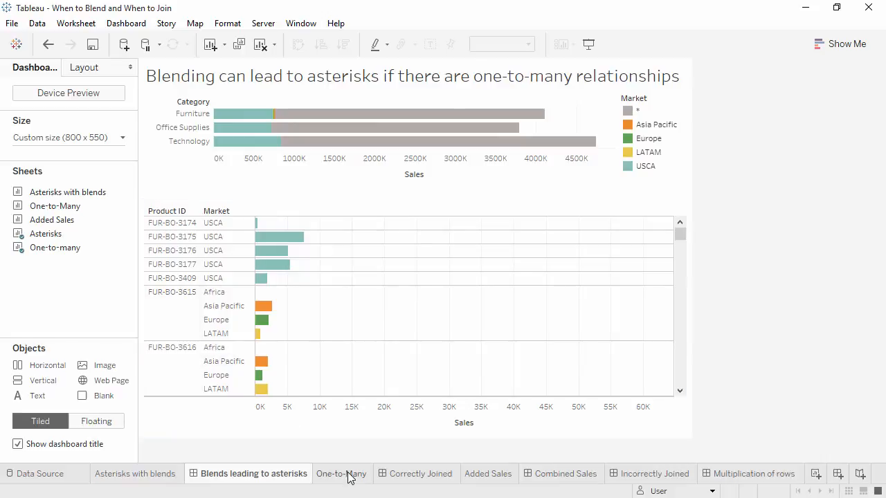
Step: On the One-to-Many sheet, select Sales+Products 2016 and review its join setup
click(341, 474)
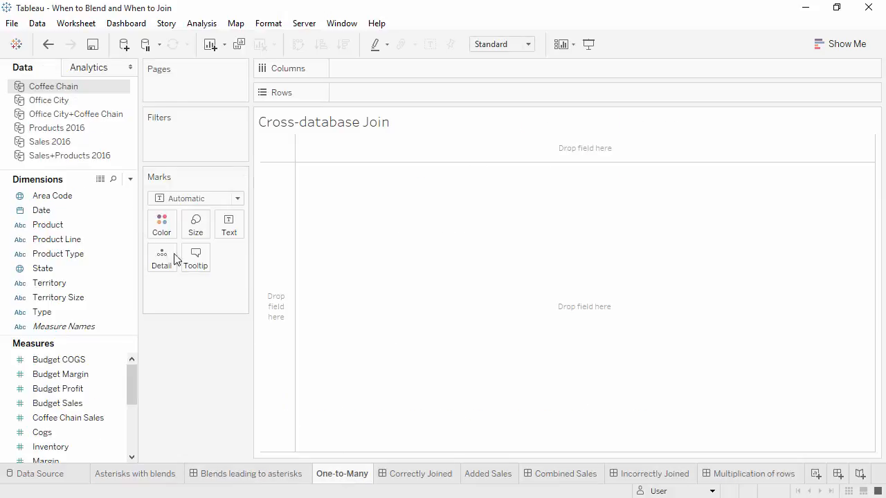
click(69, 155)
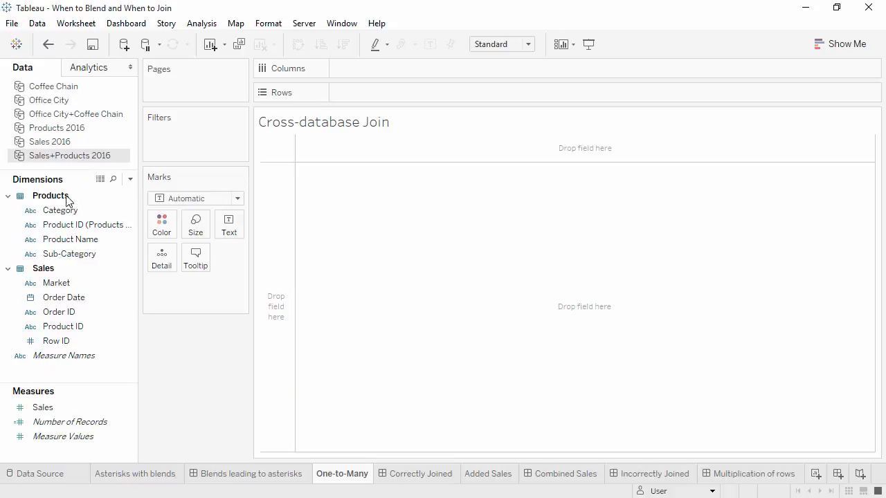
click(39, 473)
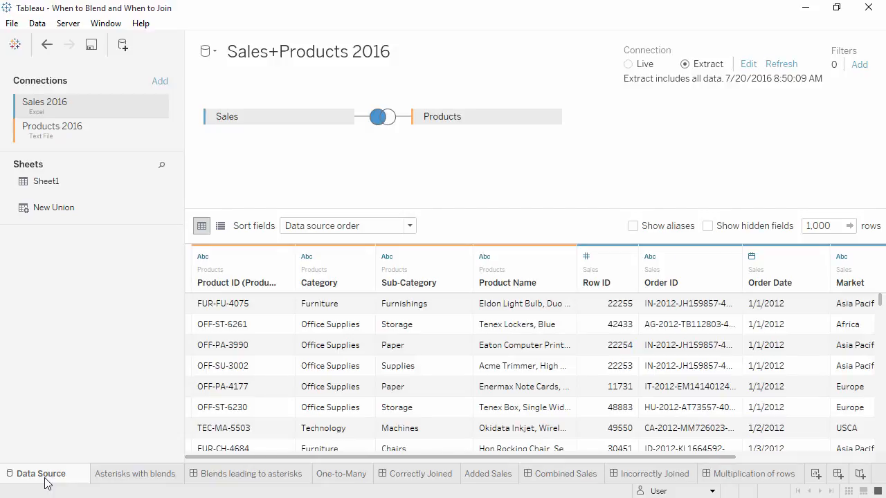
click(341, 474)
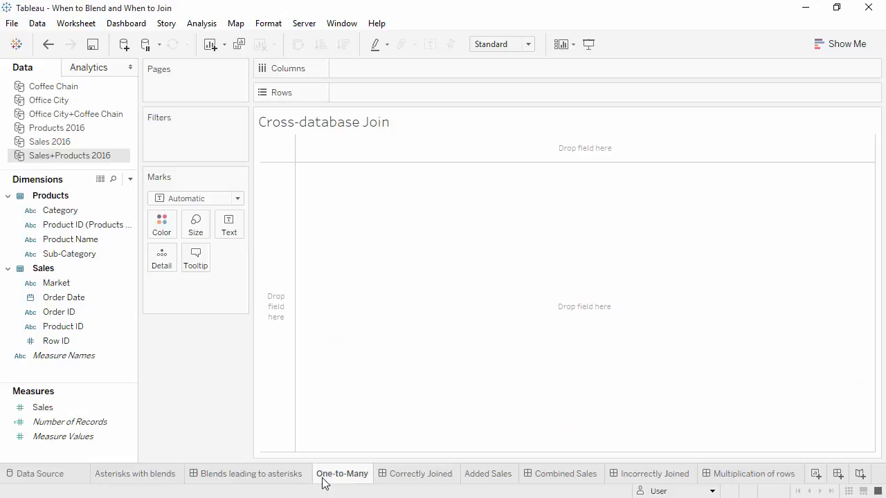
Step: Plot summed Sales by Category as bars coloured by Market
click(61, 209)
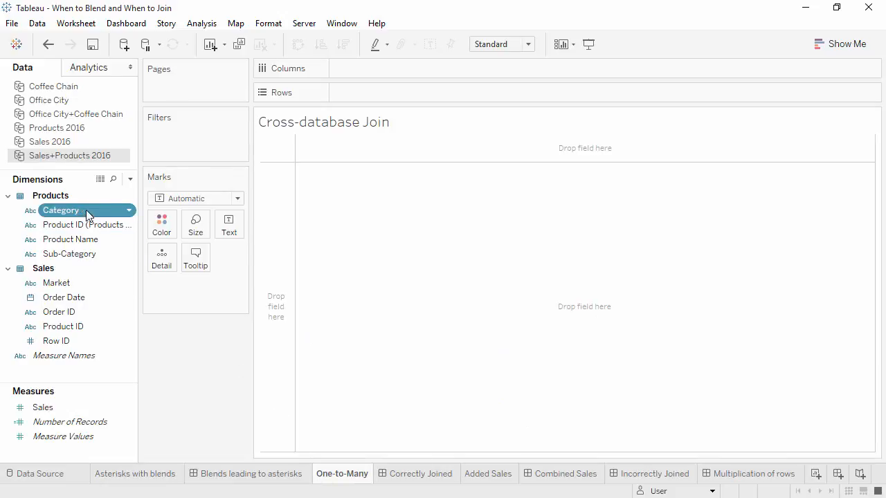
drag(87, 210, 384, 92)
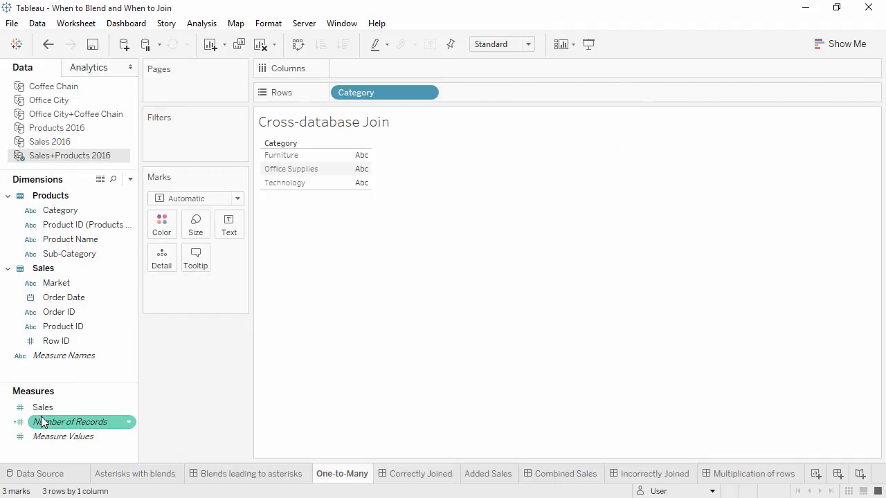
drag(43, 407, 384, 68)
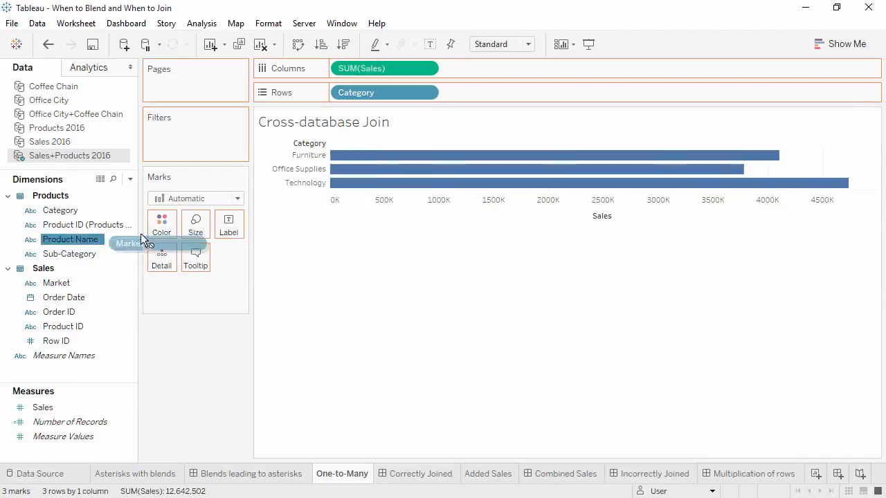
drag(56, 282, 162, 225)
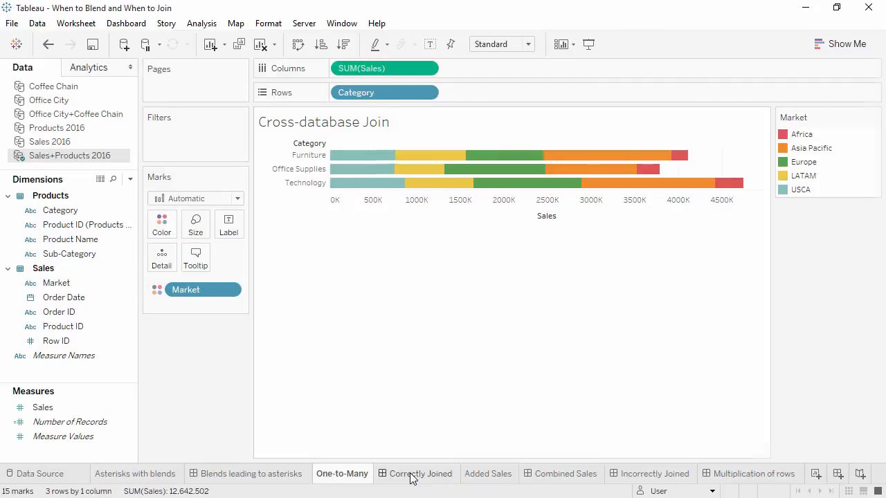
Step: View the Correctly Joined dashboard, then move to the empty Added Sales sheet
click(421, 475)
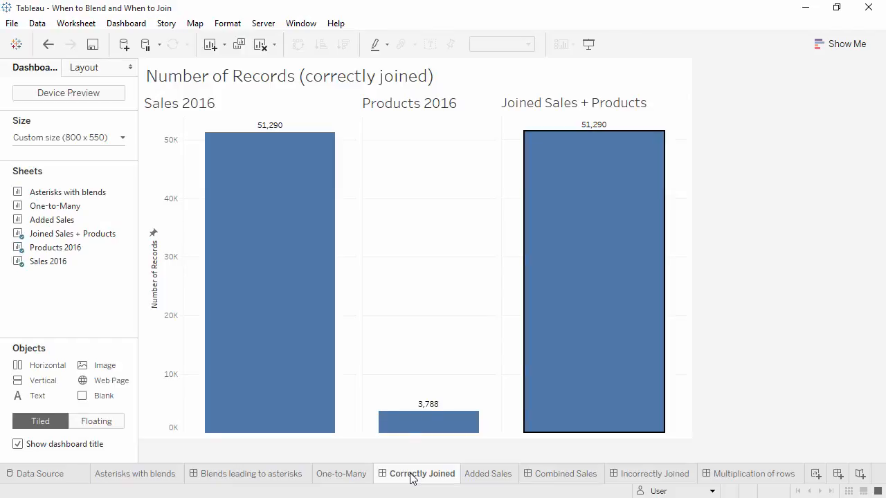
mouse_move(437, 478)
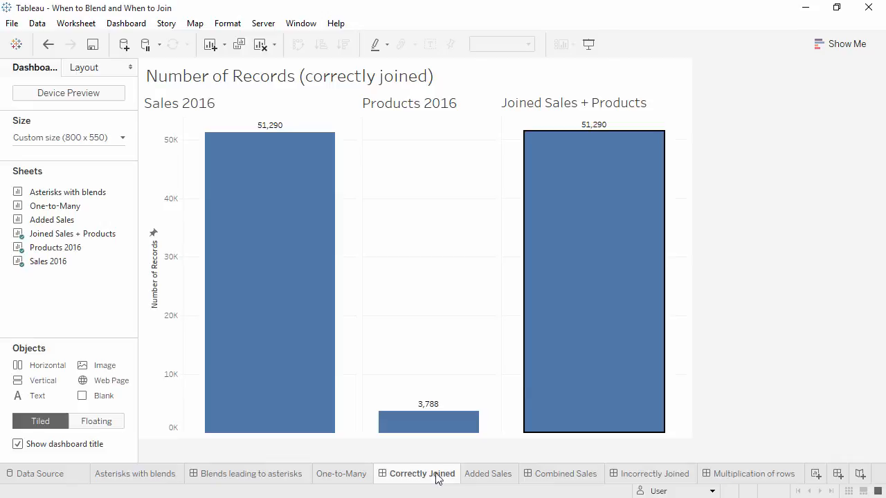
click(489, 473)
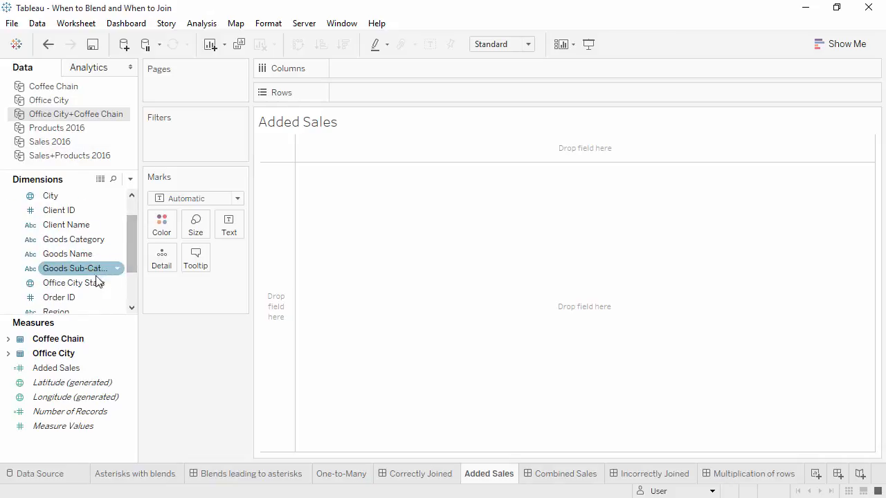
Step: Place Office City State on Rows and select the Added Sales measure
drag(73, 283, 325, 95)
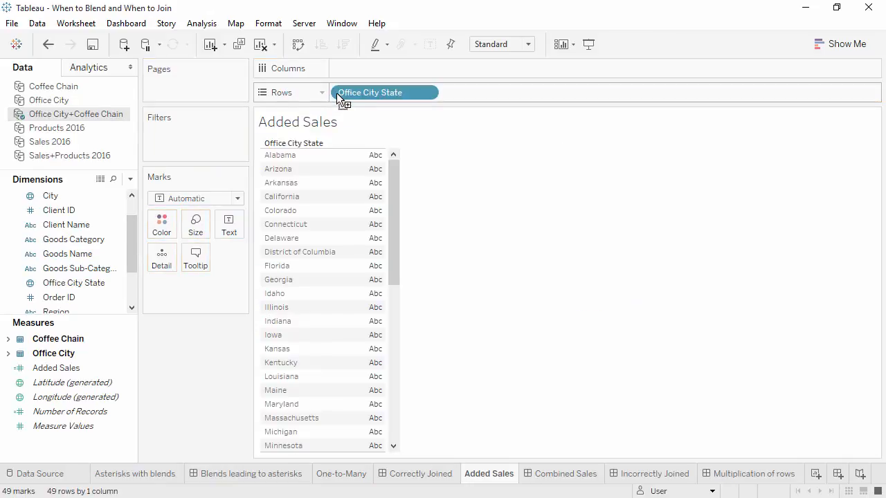
click(57, 368)
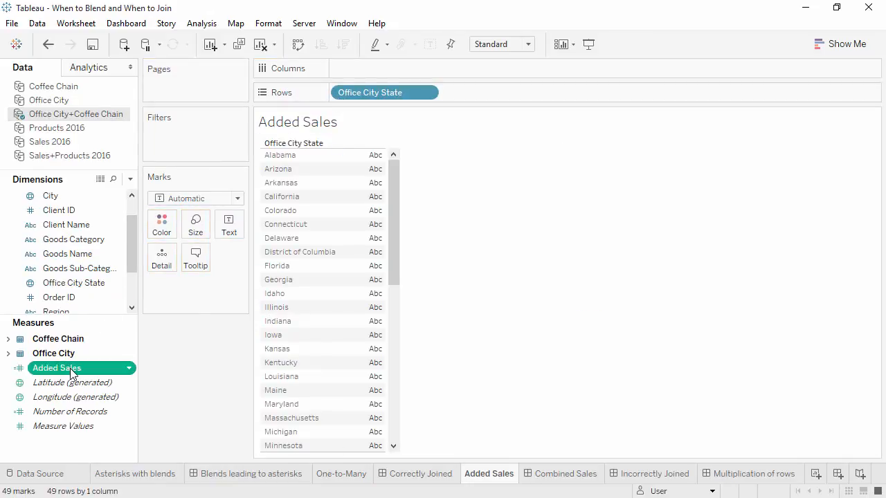
mouse_move(119, 130)
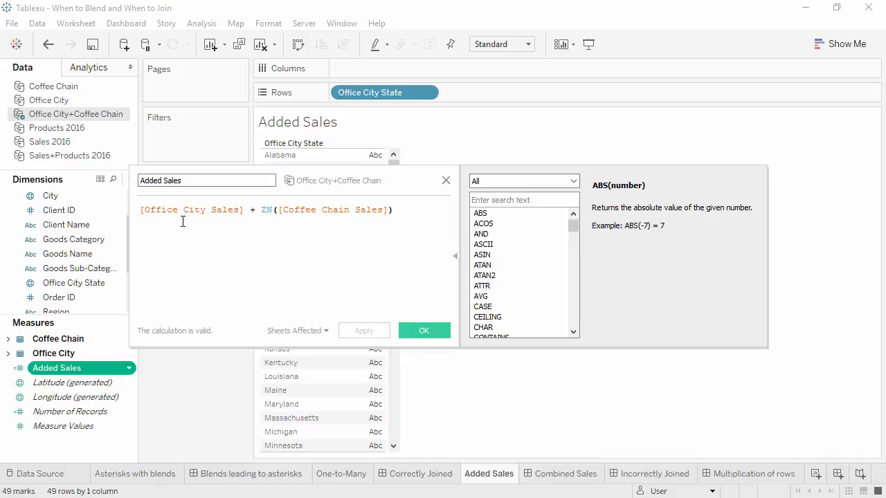
mouse_move(282, 221)
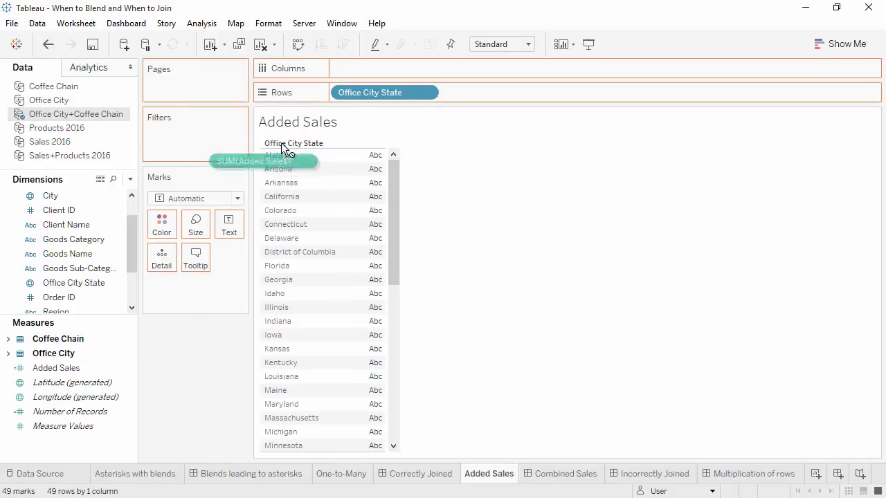
Step: Plot SUM(Added Sales) as bars per state, then open the Combined Sales dashboard
drag(284, 161, 384, 68)
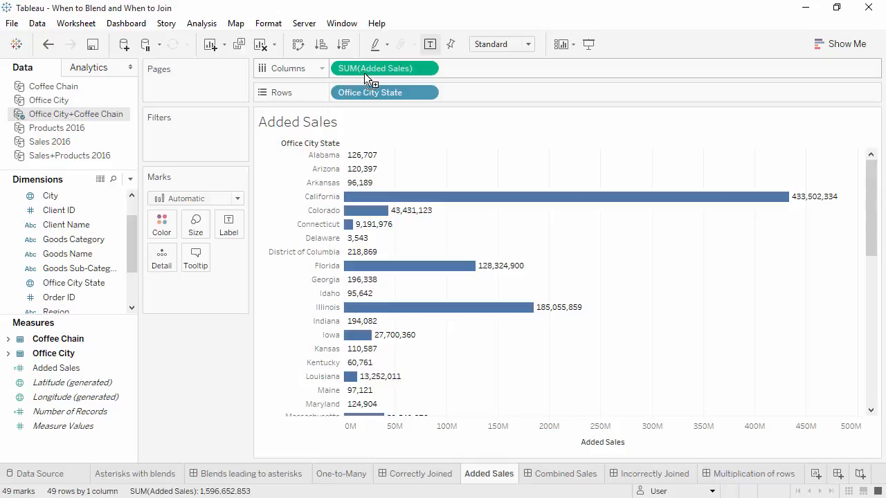
mouse_move(487, 227)
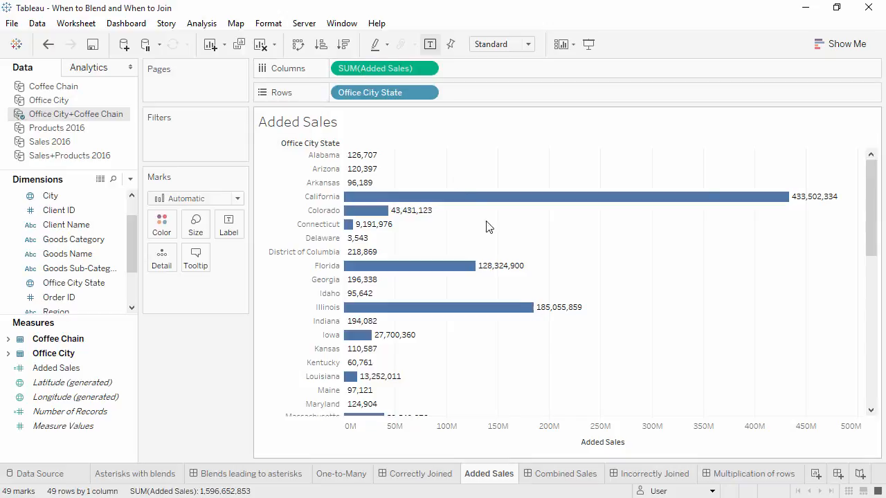
click(567, 473)
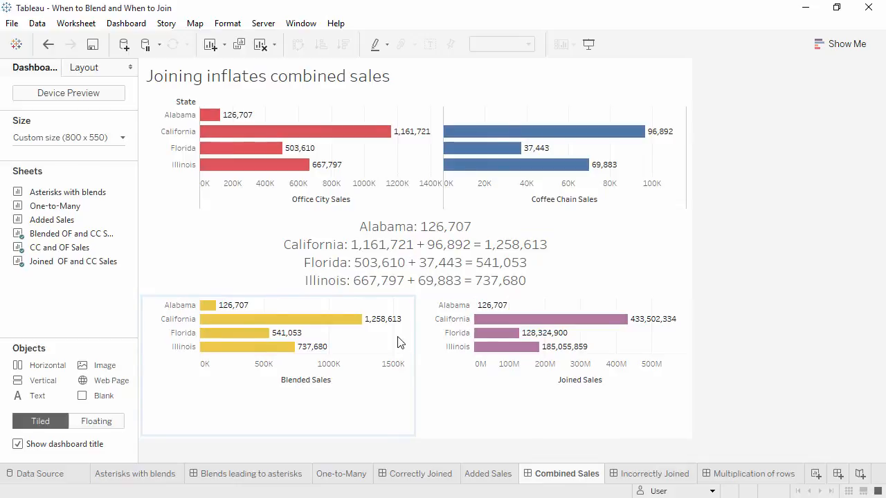
click(457, 346)
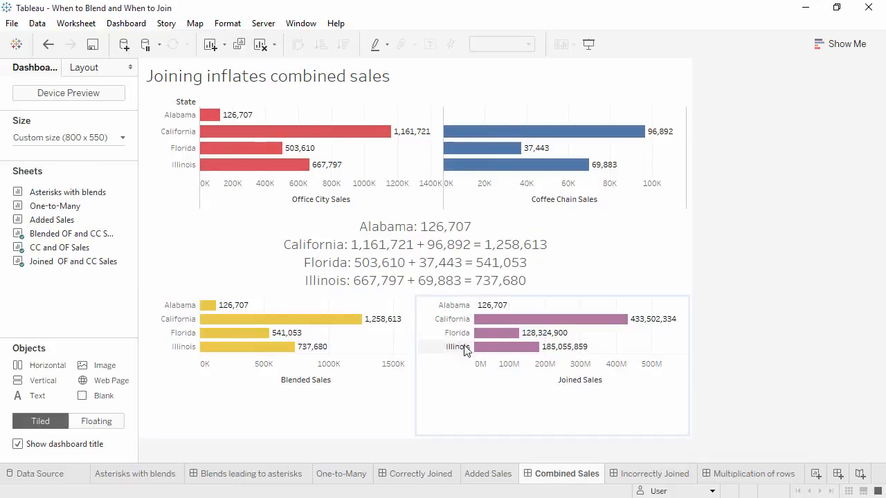
mouse_move(488, 349)
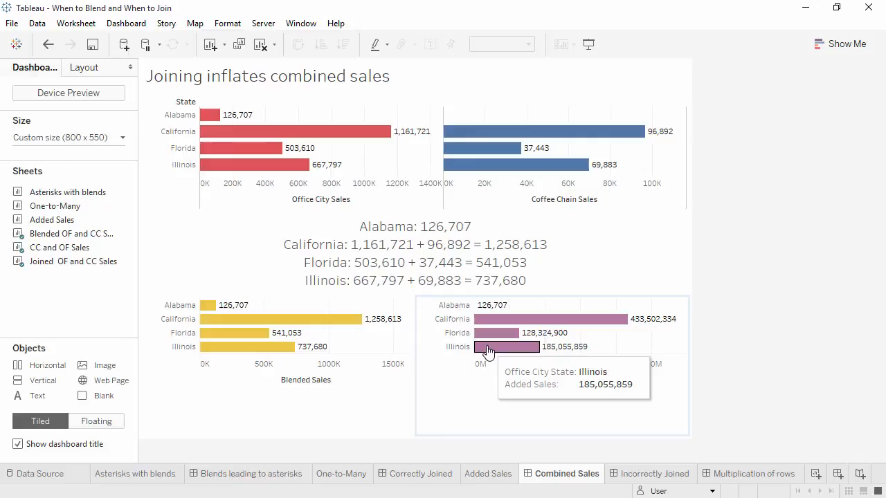
click(649, 474)
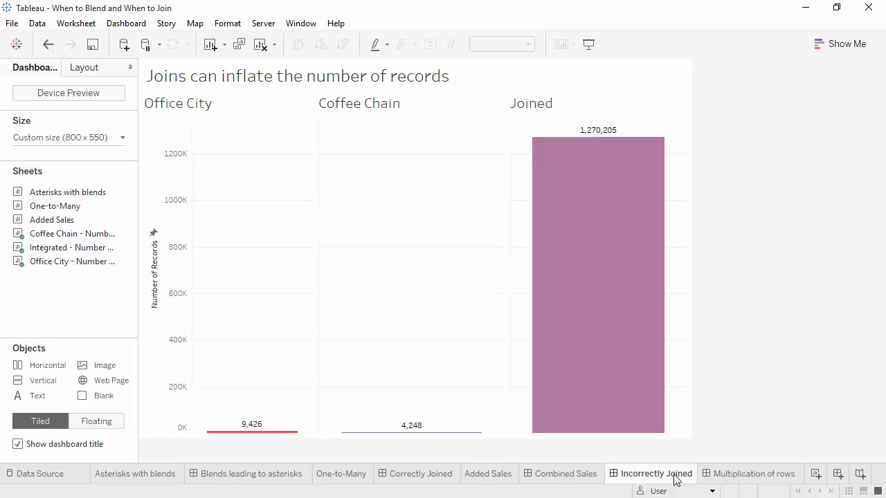
mouse_move(734, 479)
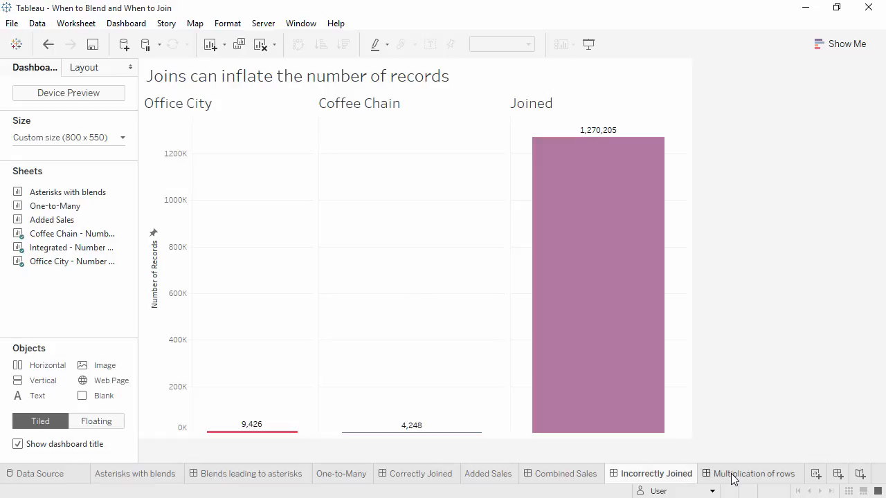
Step: Switch to the Multiplication of rows dashboard explaining multiplied record counts
click(755, 473)
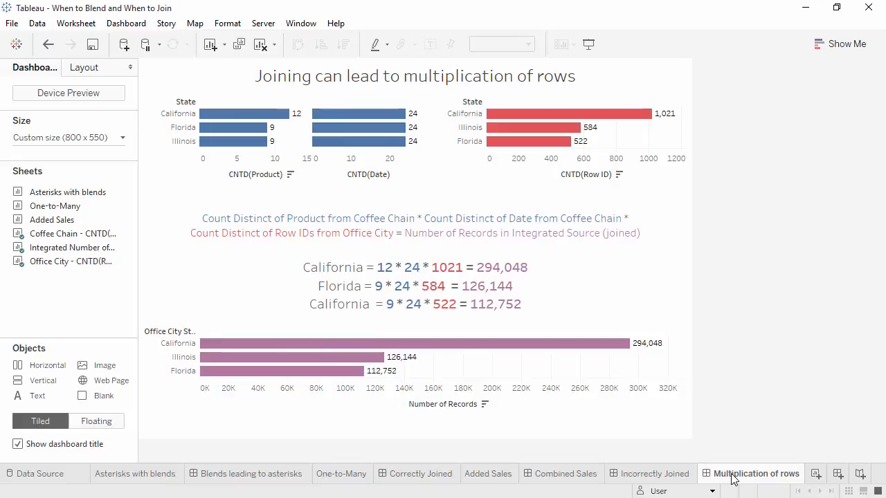
Step: Go back to the Combined Sales dashboard comparing blended and inflated joined sales
click(566, 474)
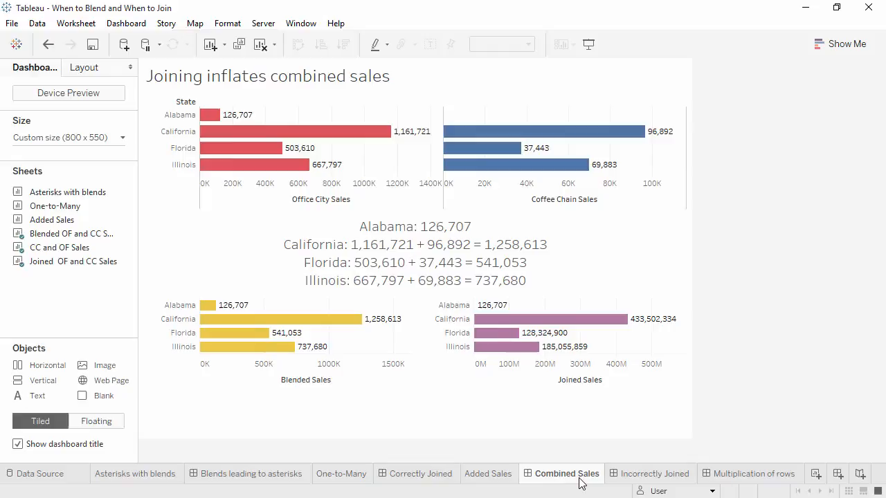
mouse_move(502, 483)
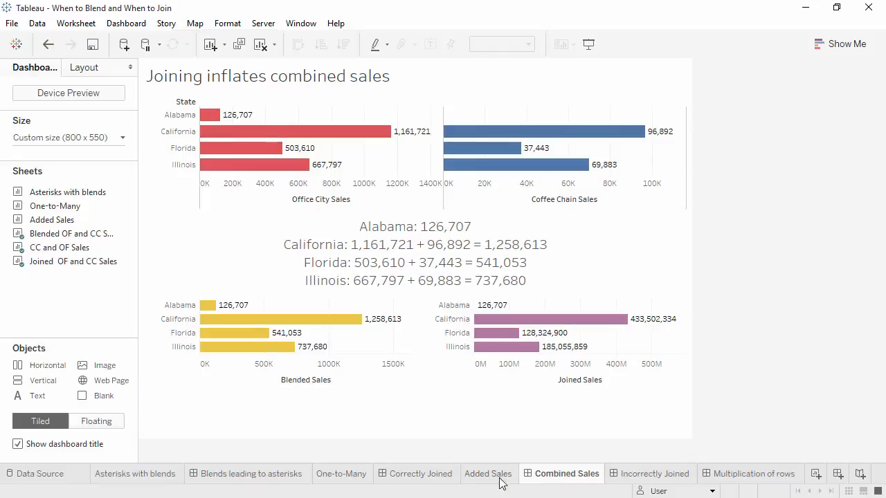
Step: Pass through the Blends leading to asterisks dashboard to the One-to-Many join sheet
click(247, 474)
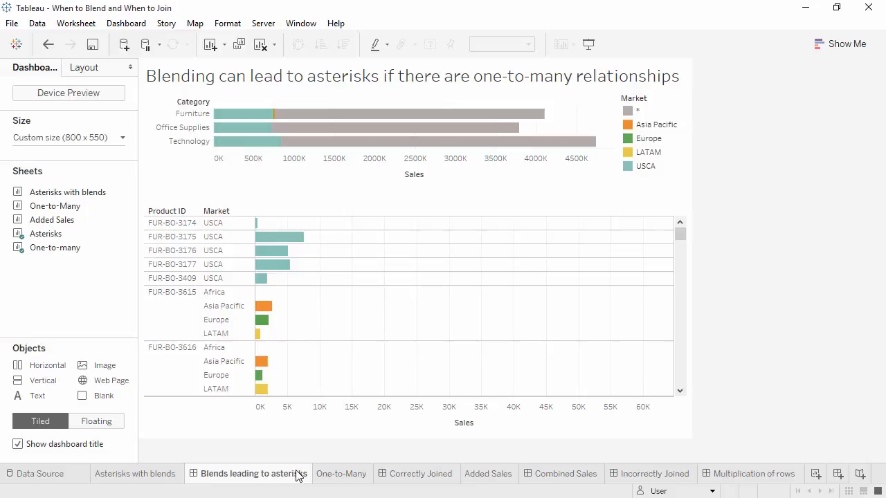
click(341, 473)
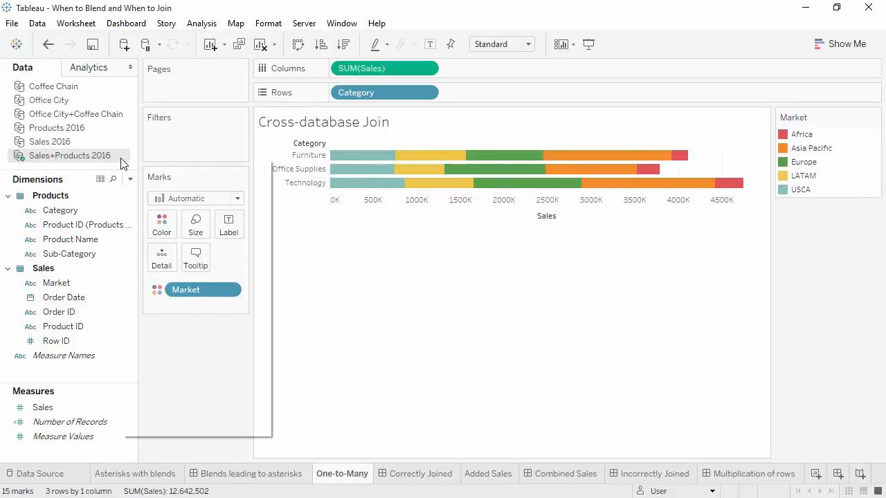
Step: Check the Sales+Products 2016 source menu, then show the Incorrectly Joined dashboard
right_click(70, 155)
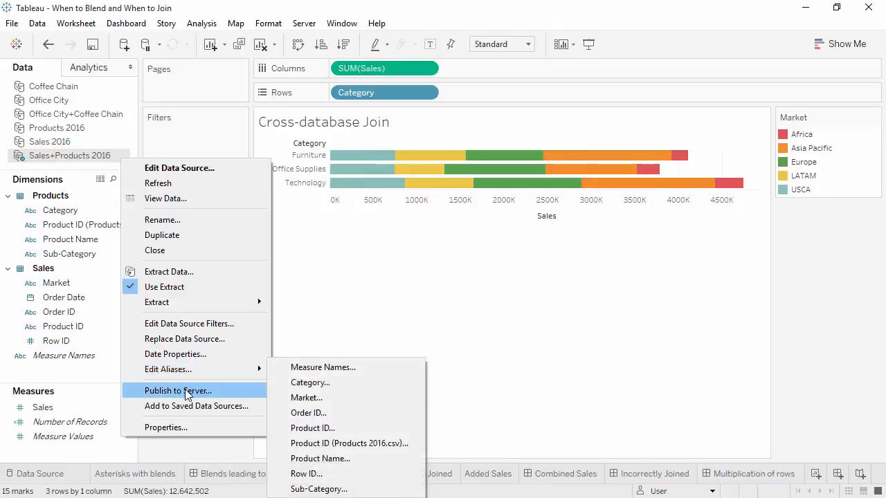
mouse_move(177, 391)
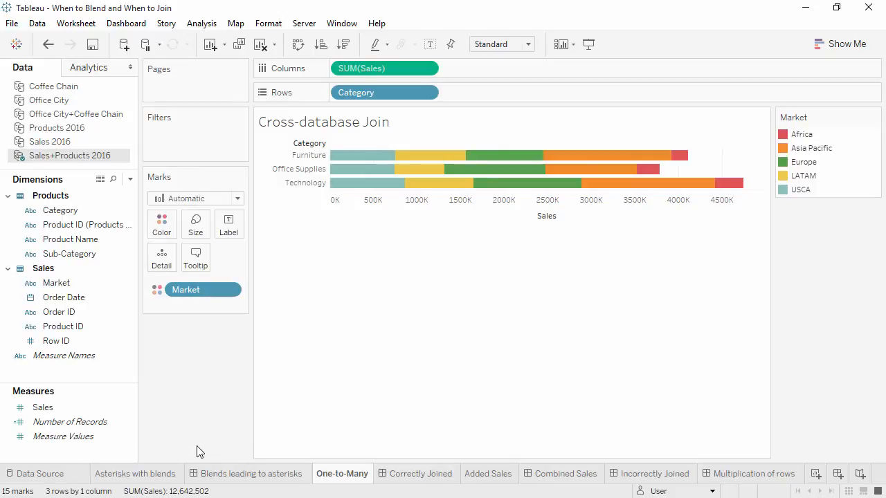
click(655, 474)
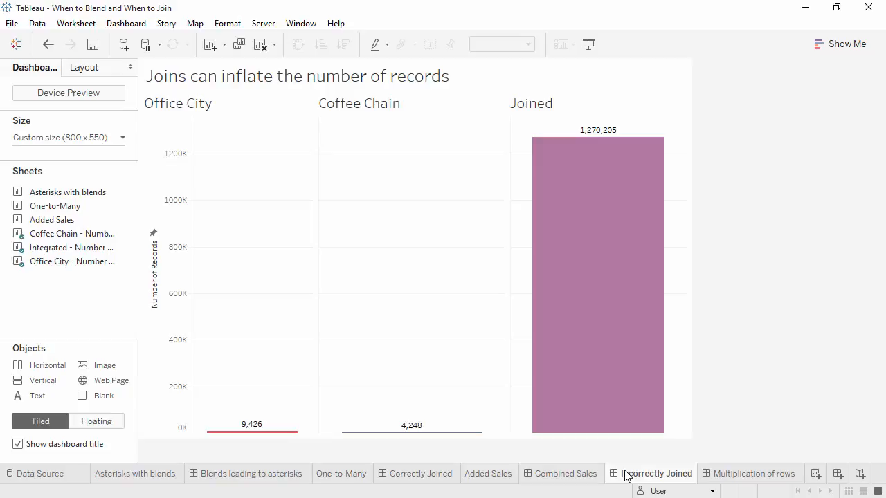
mouse_move(580, 479)
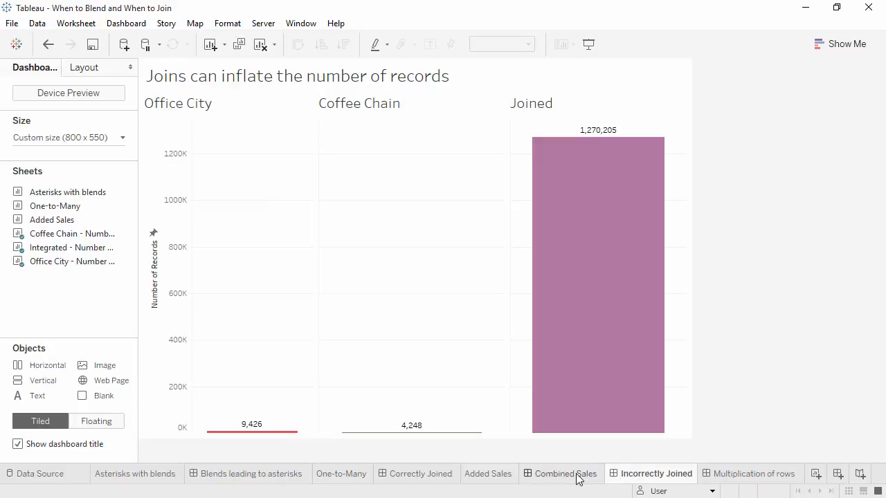
Step: Switch to the Combined Sales dashboard comparing joined and blended sales per state
click(566, 474)
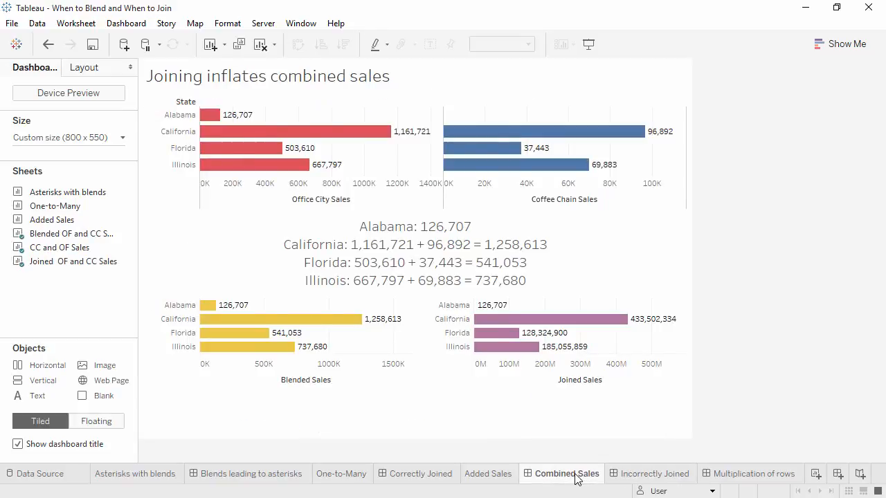